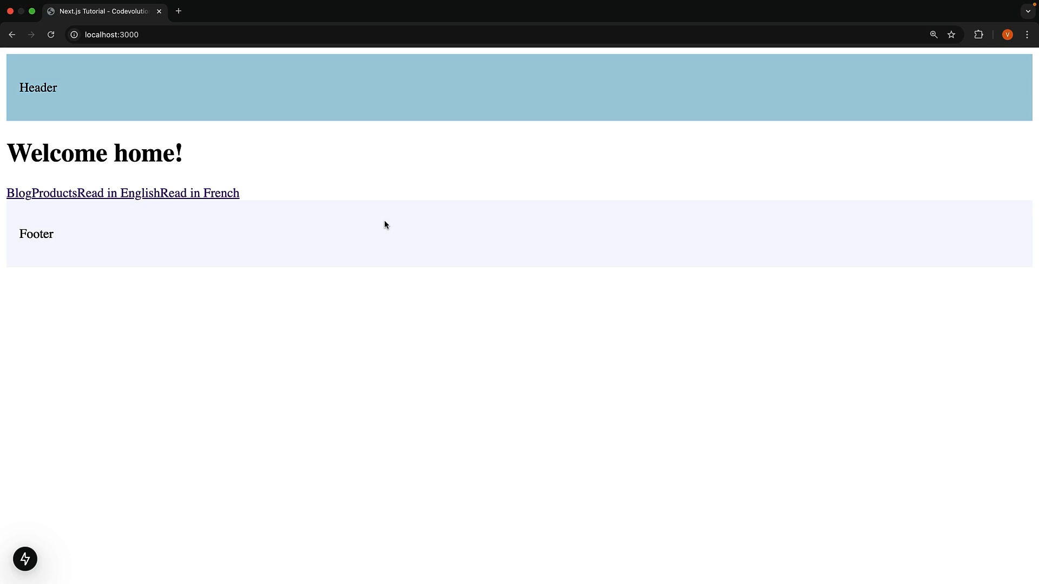
# - Go to localhost:3000/products/1/reviews/100 in the address bar
pyautogui.click(132, 35)
pyautogui.write('/products/1')
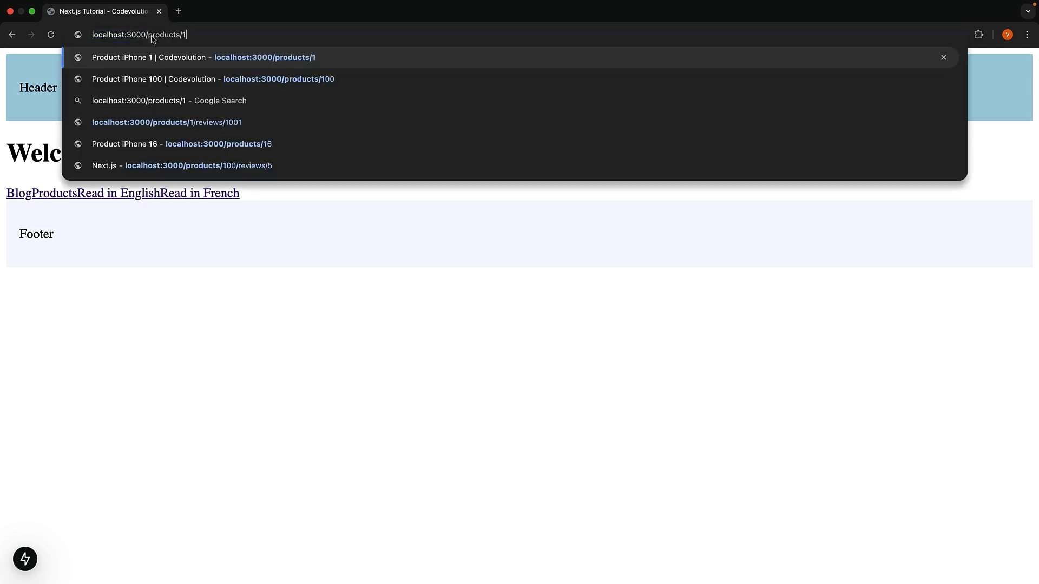
pyautogui.write('/reviews/100')
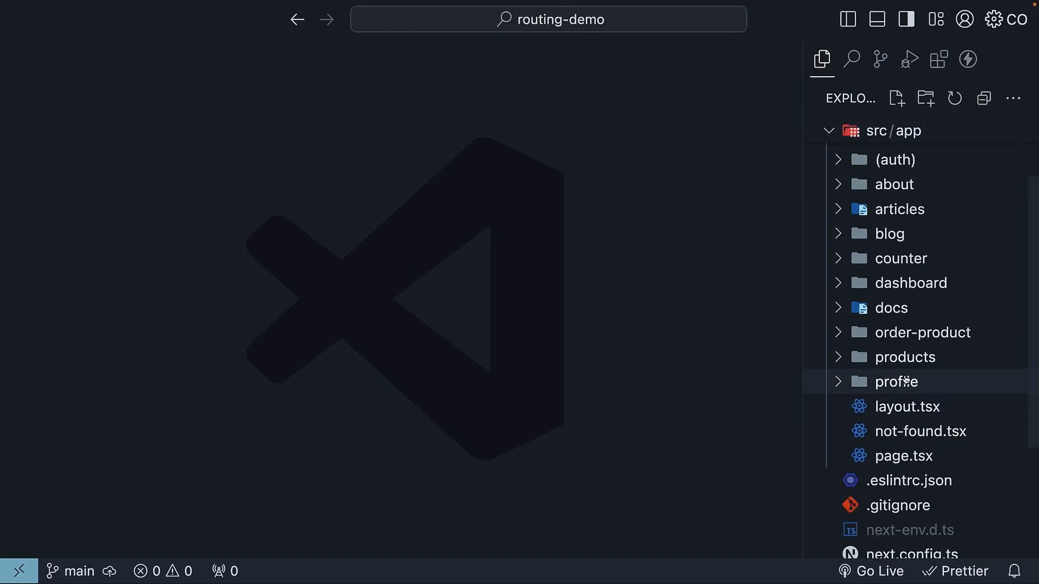
# - In the review page.tsx, add a random value and throw Error("Error loading review") when it is 1
pyautogui.click(930, 455)
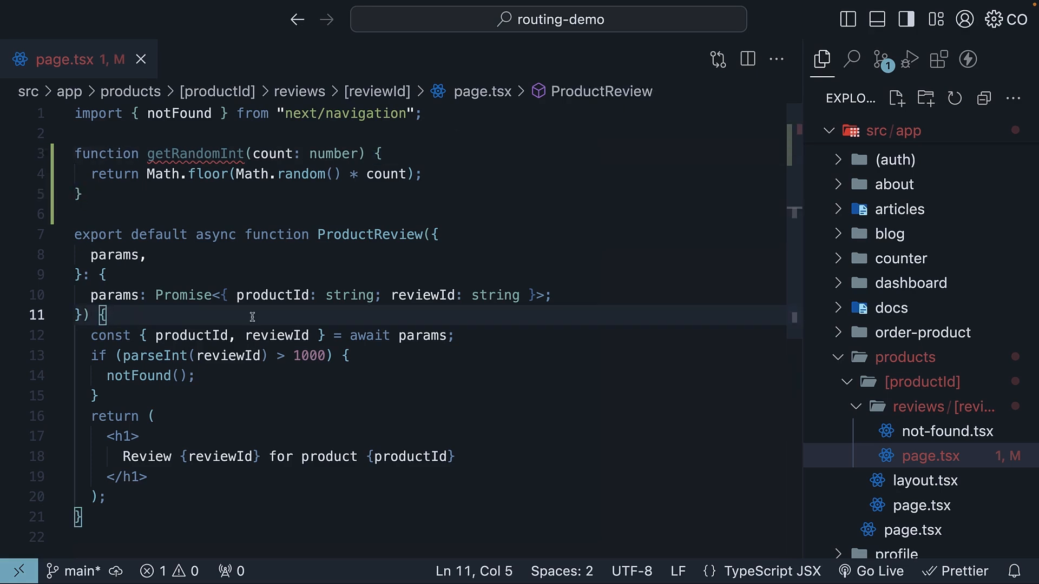
pyautogui.write('const random = getRandomInt(2);')
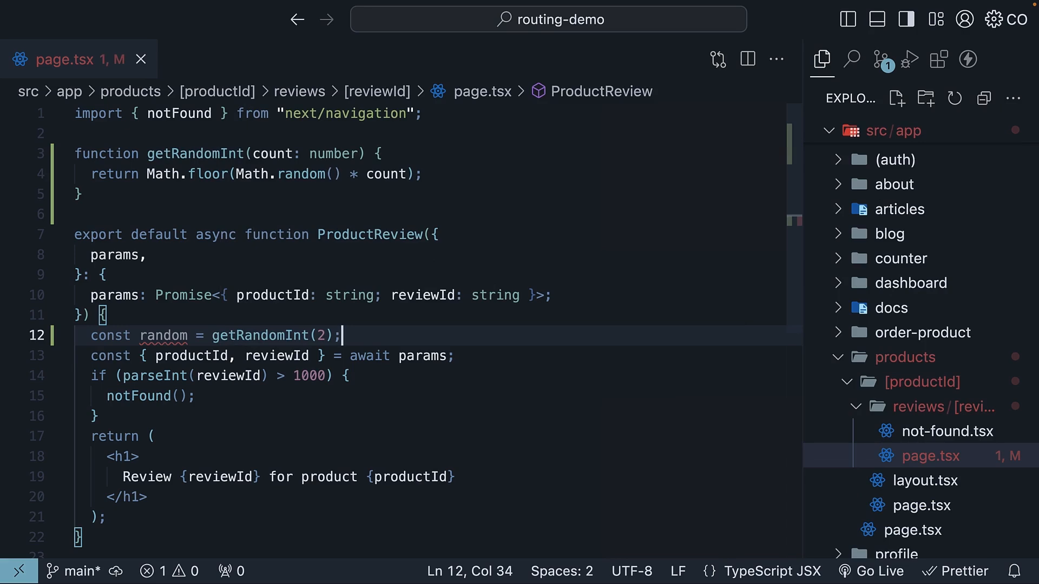
pyautogui.write('if(random === 1) {')
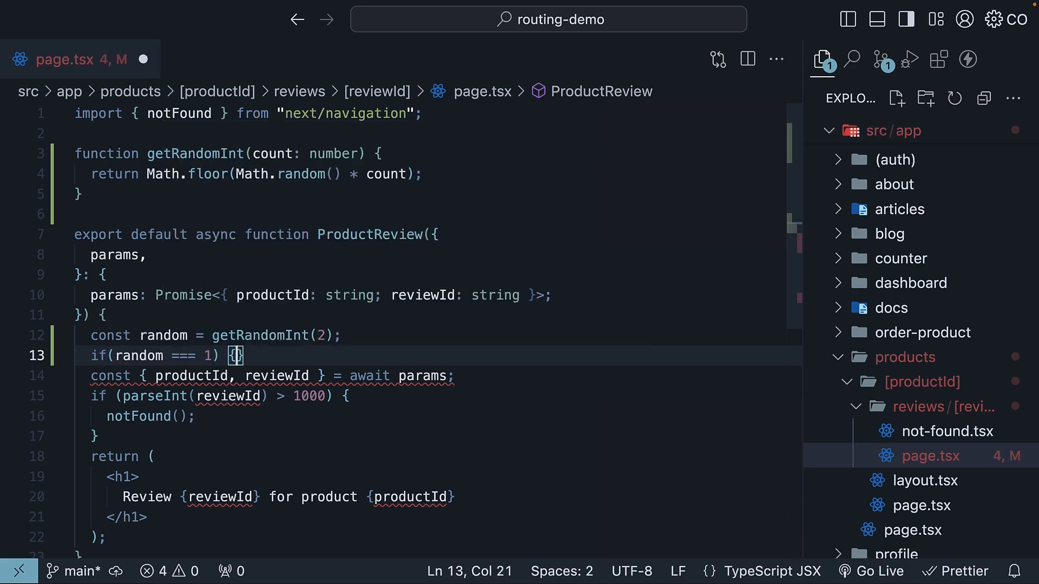
pyautogui.write('throw new Error(')
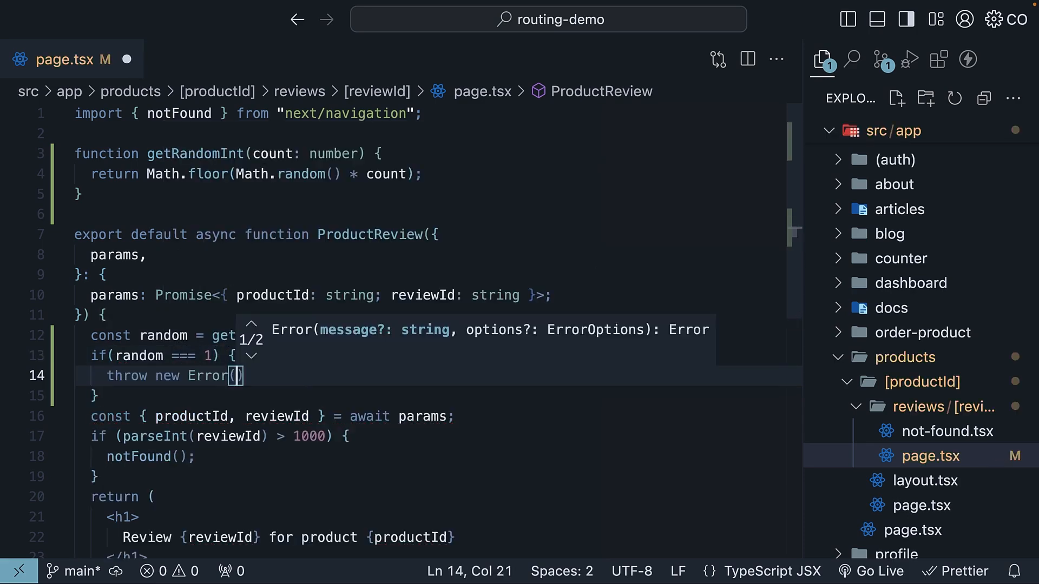
pyautogui.write('"Error lea')
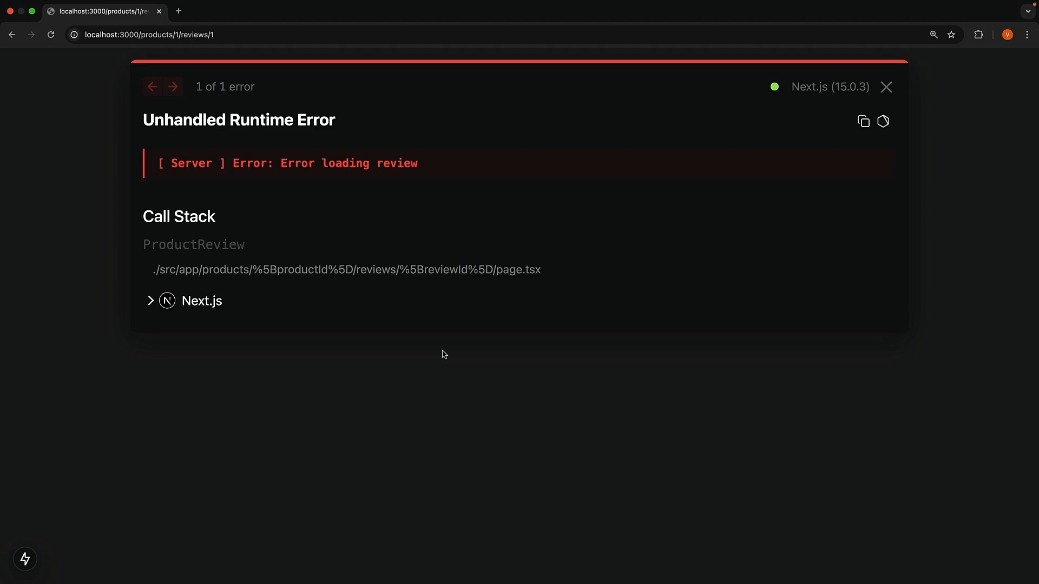
pyautogui.moveTo(310, 257)
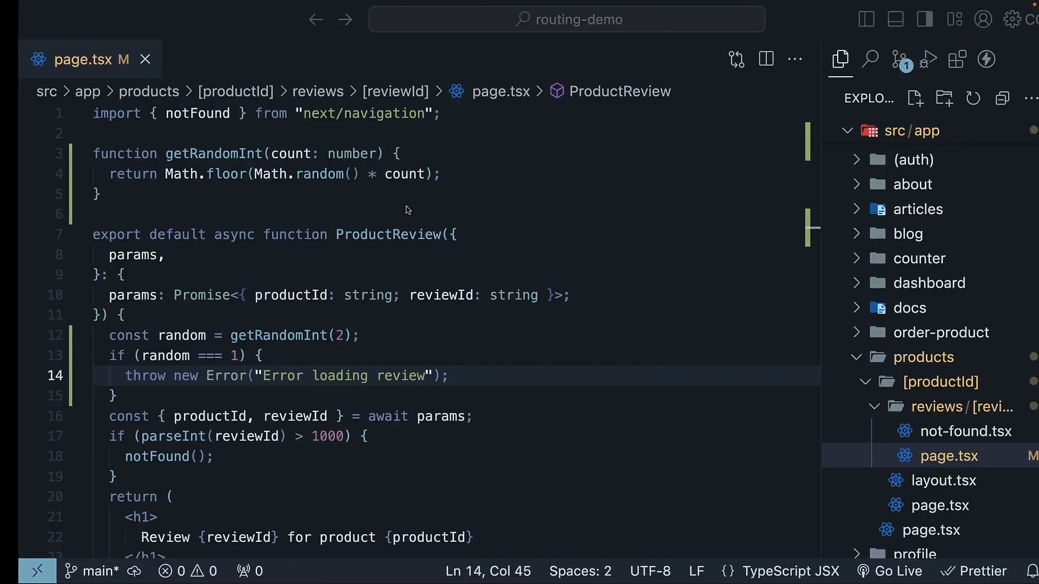
# - Run npm run build in the integrated terminal
pyautogui.write('npm r')
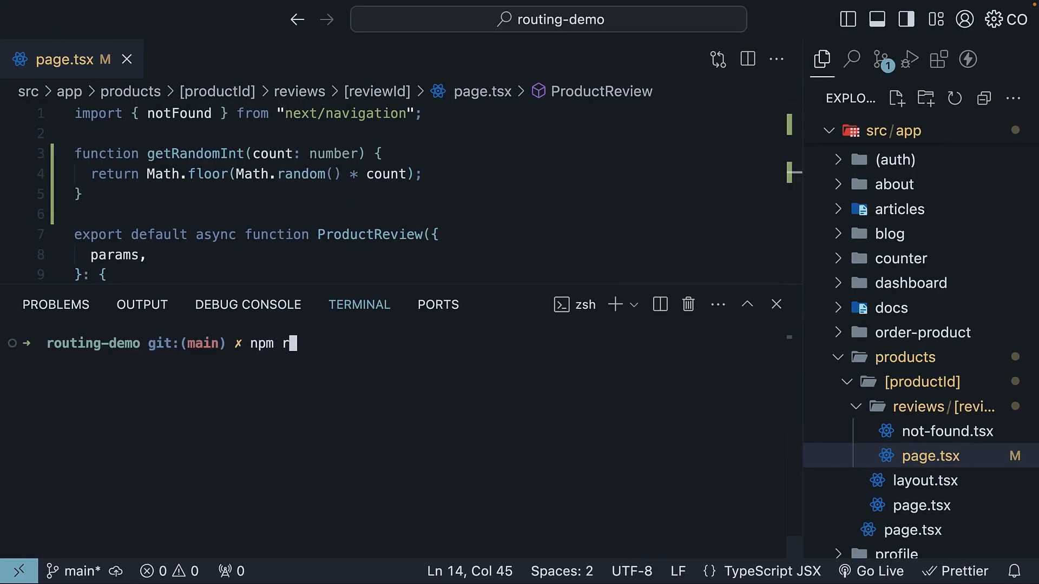
pyautogui.write('un build')
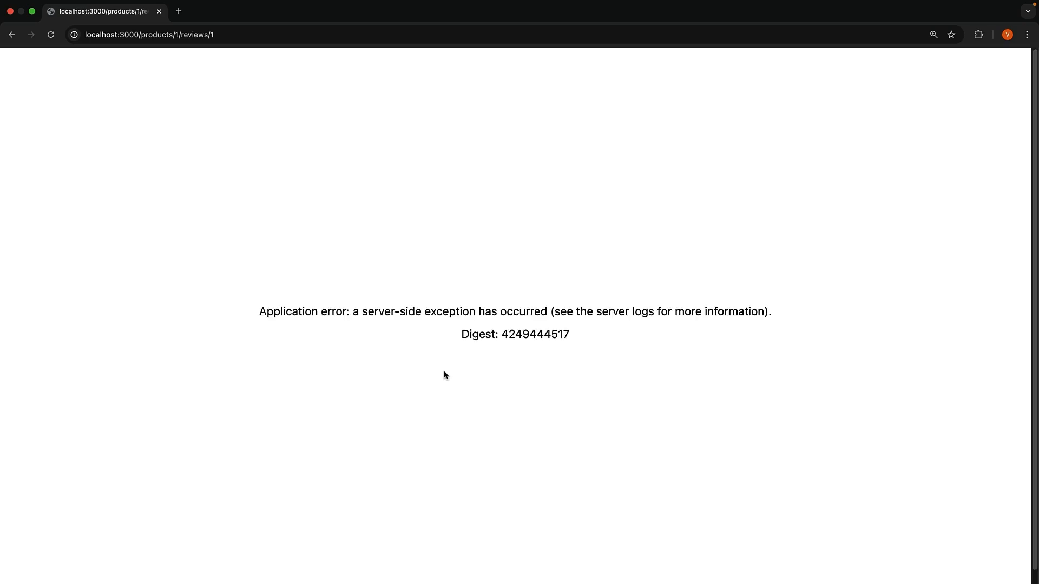
pyautogui.moveTo(472, 382)
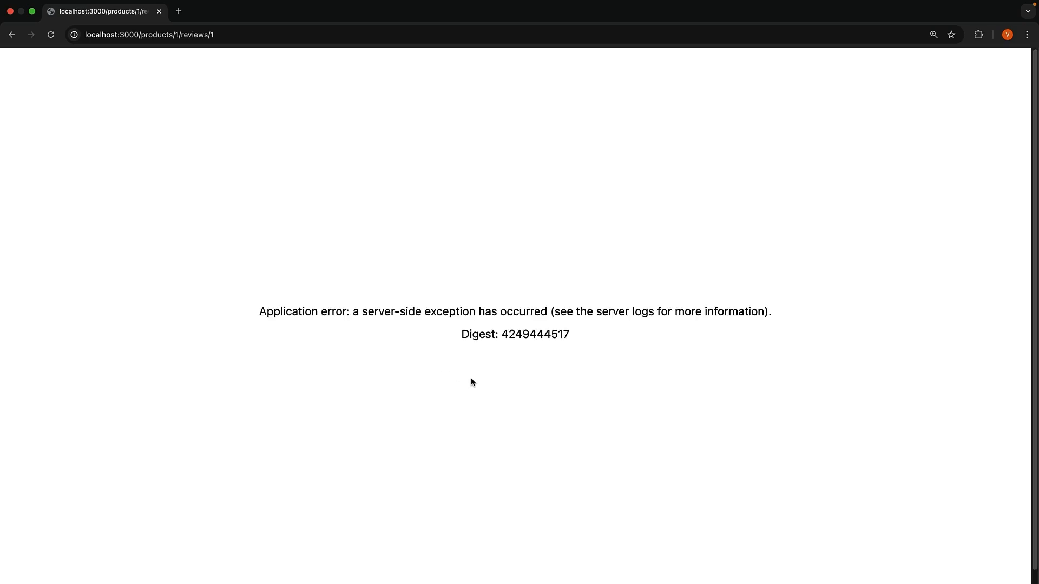
pyautogui.moveTo(429, 328)
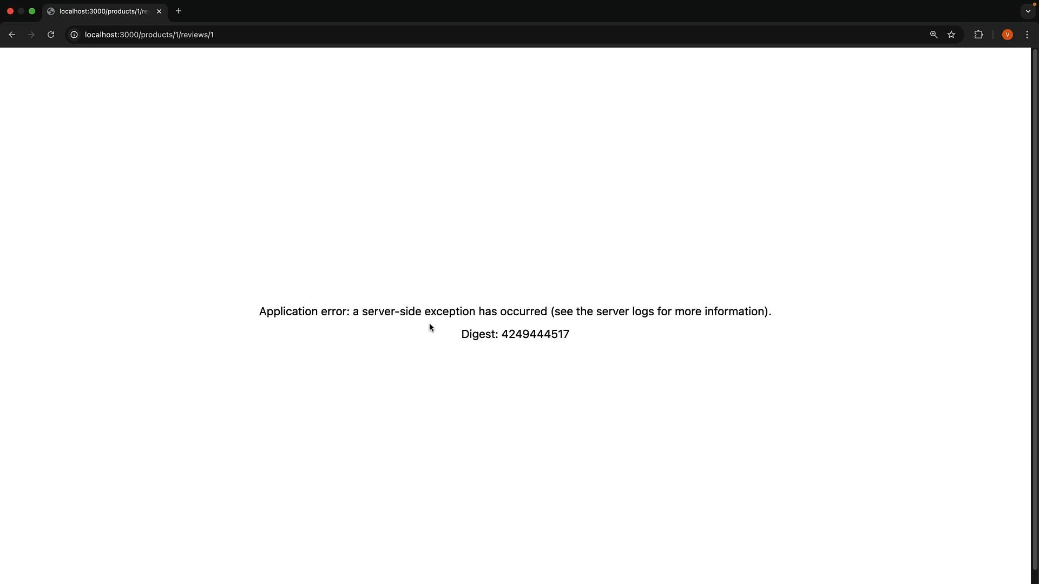
pyautogui.moveTo(650, 377)
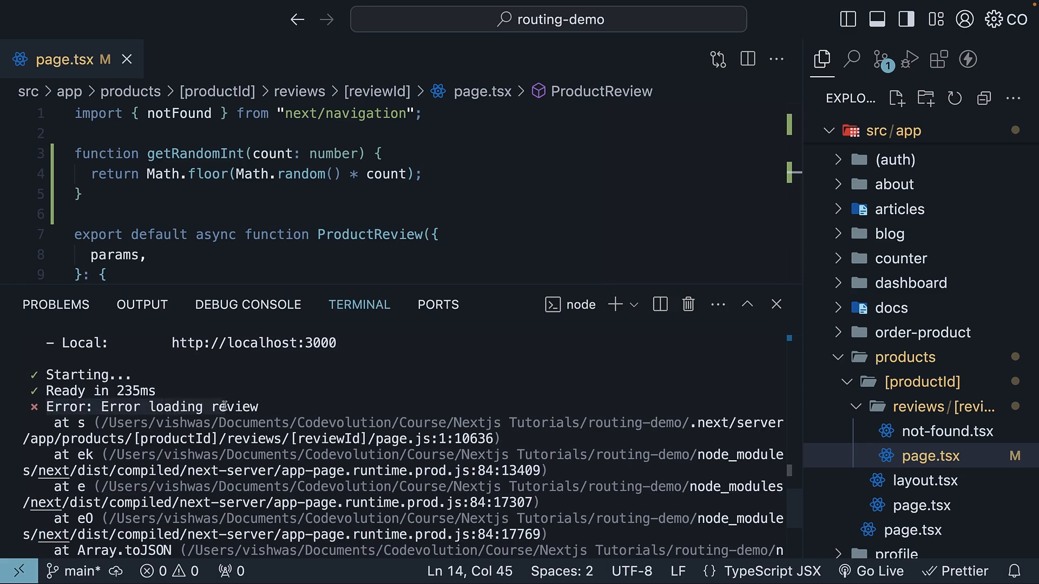
pyautogui.moveTo(268, 407)
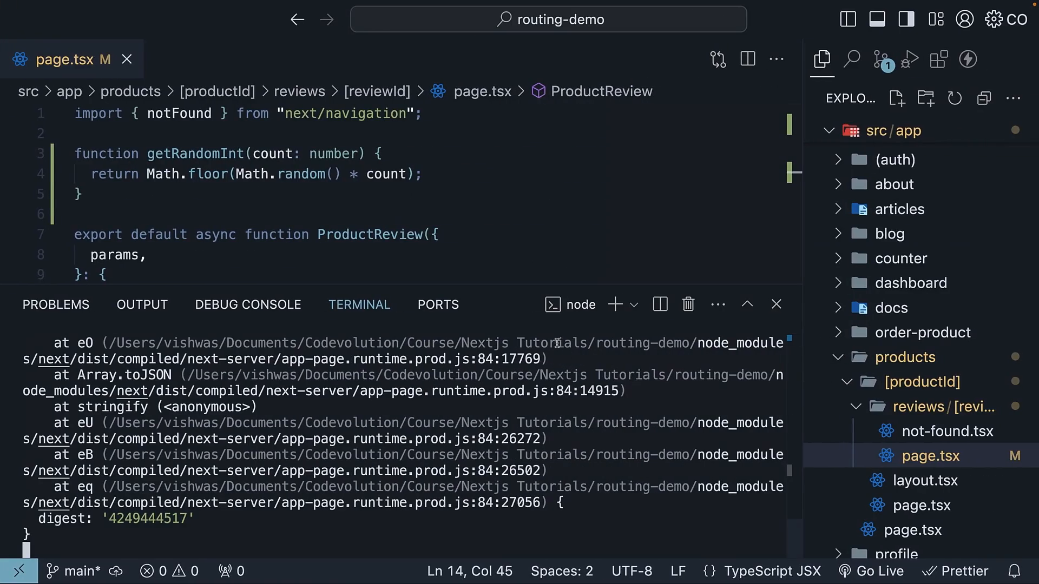
# - Check the Error loading review stack trace and digest, then return to page.tsx
pyautogui.click(776, 304)
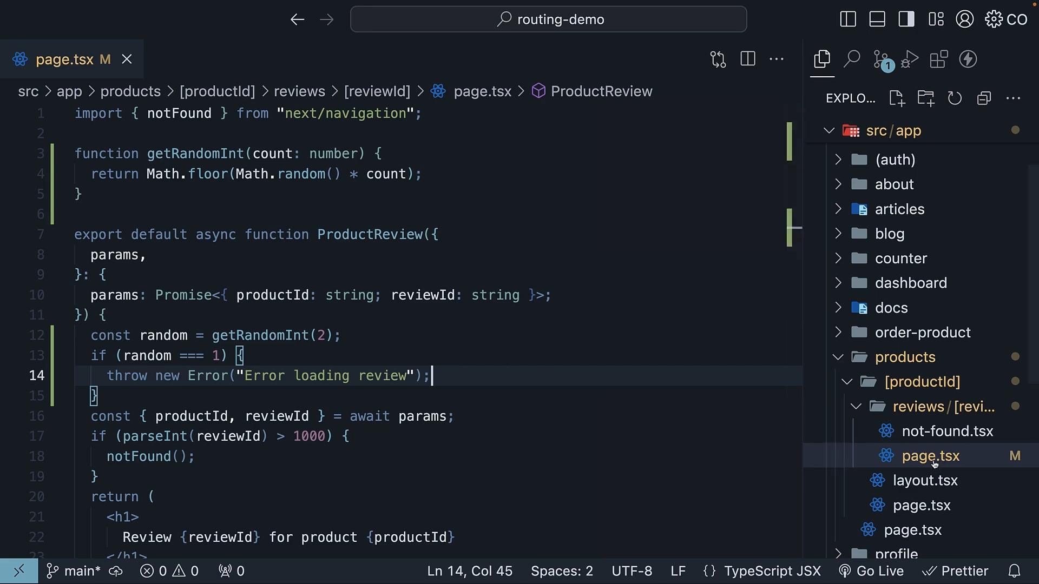
# - Create error.tsx in reviews/[reviewId] rendering <div>Error in reviewId</div>, comparing with page.tsx
pyautogui.click(930, 456)
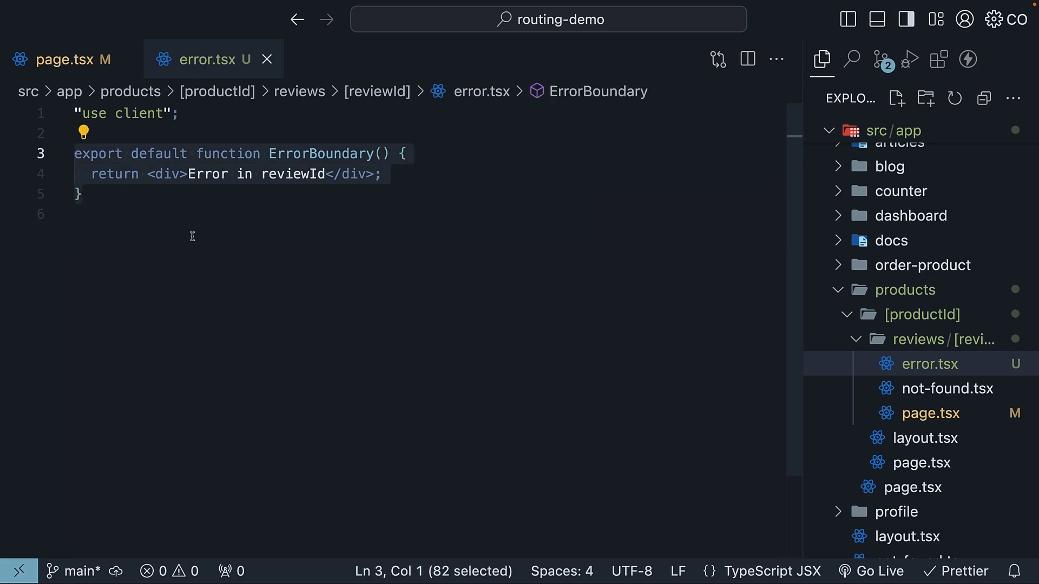
pyautogui.click(930, 413)
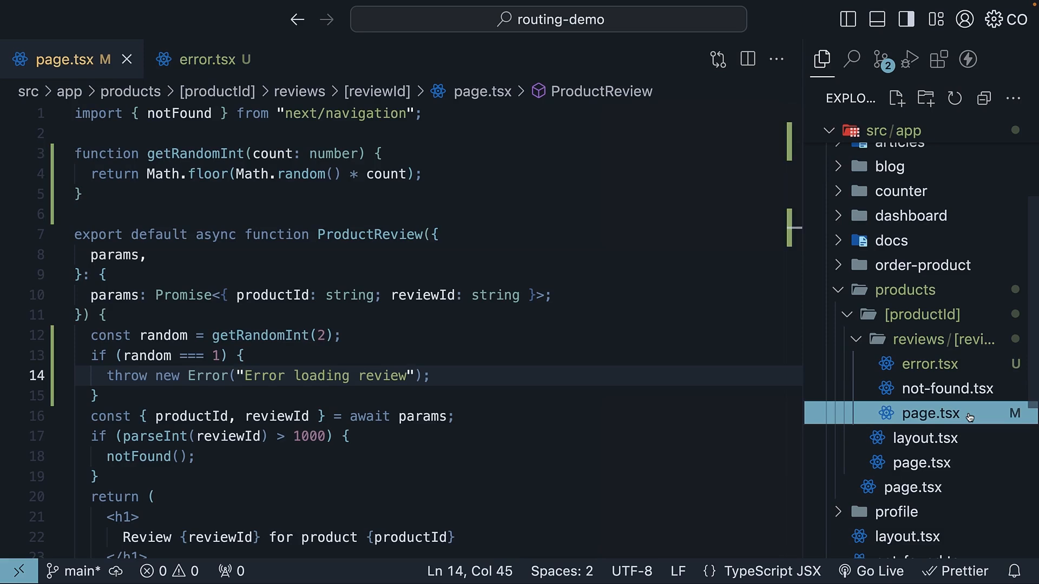
pyautogui.click(204, 59)
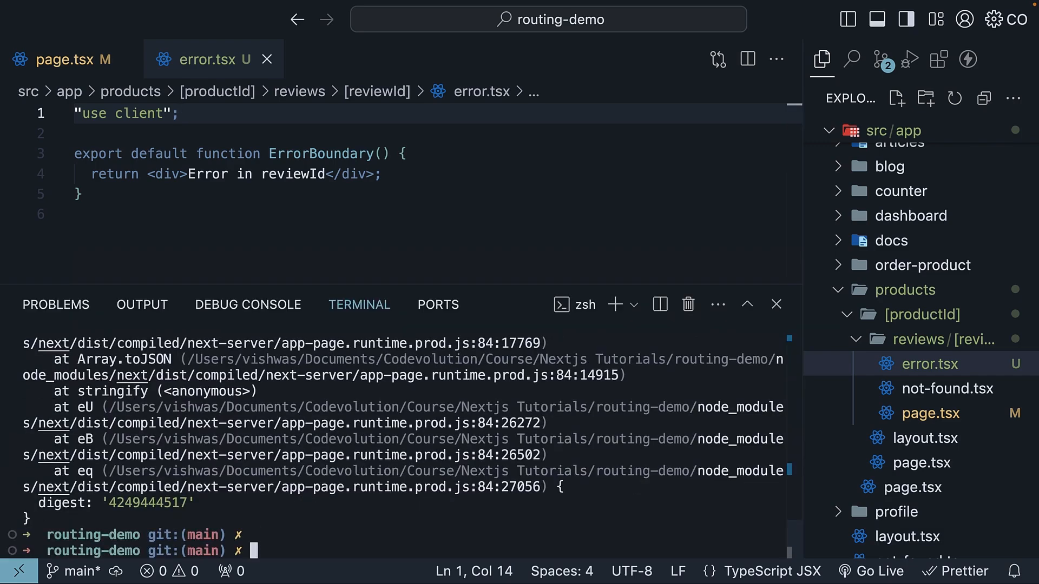
# - Run npm run dev in the terminal
pyautogui.write('npm')
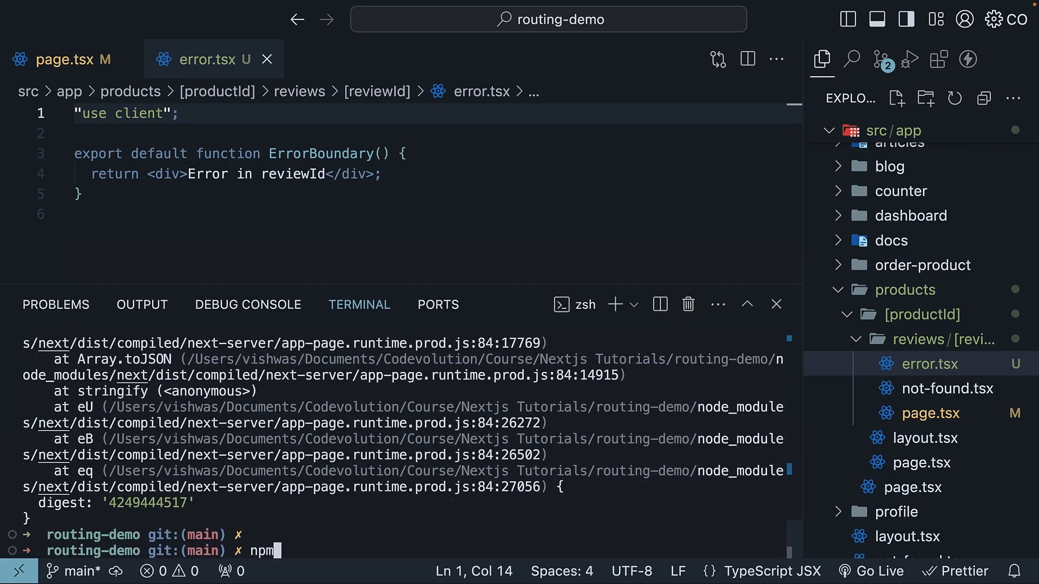
pyautogui.write('run dev')
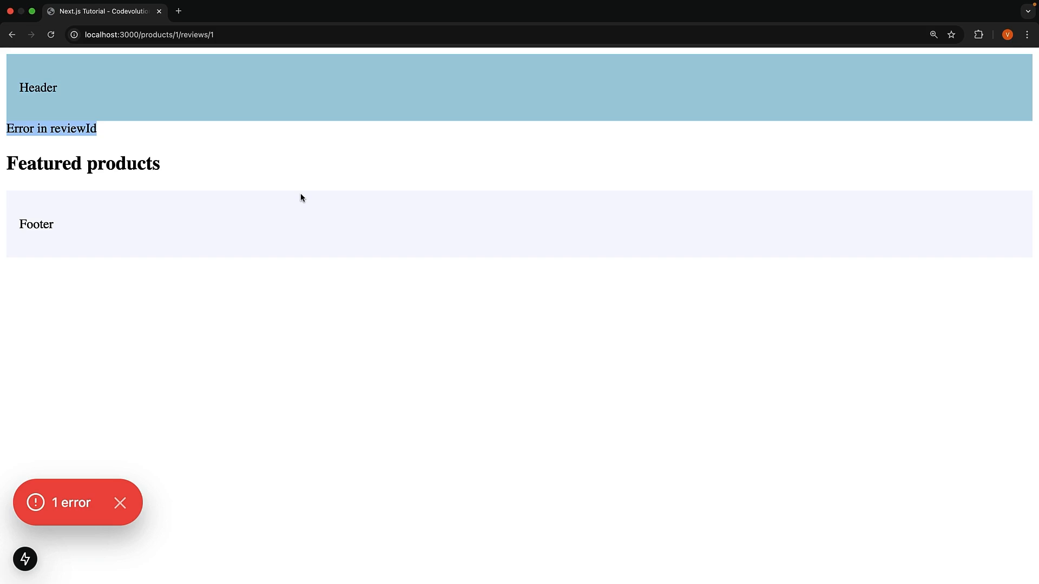
pyautogui.moveTo(216, 183)
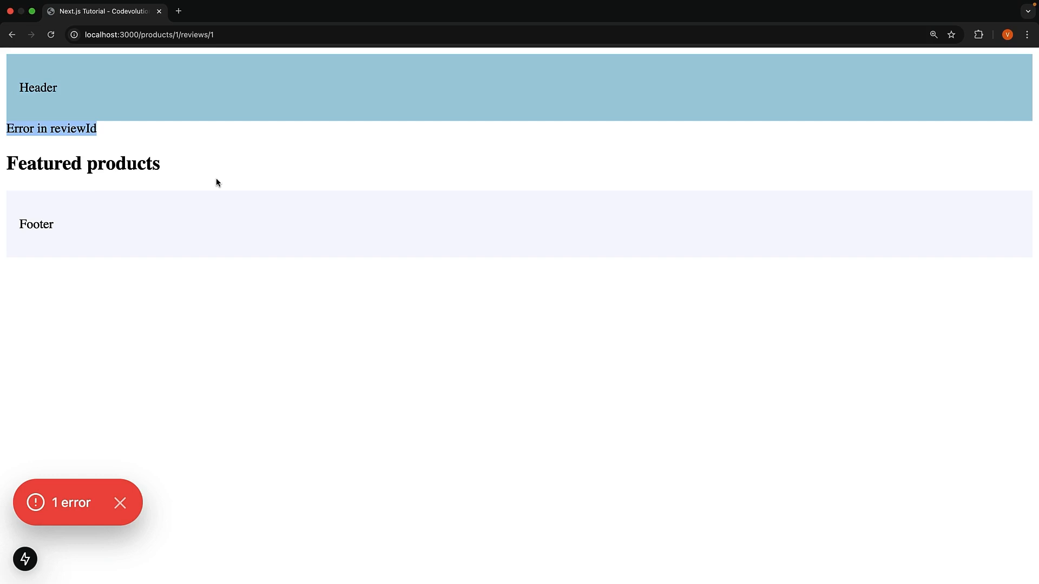
pyautogui.moveTo(108, 133)
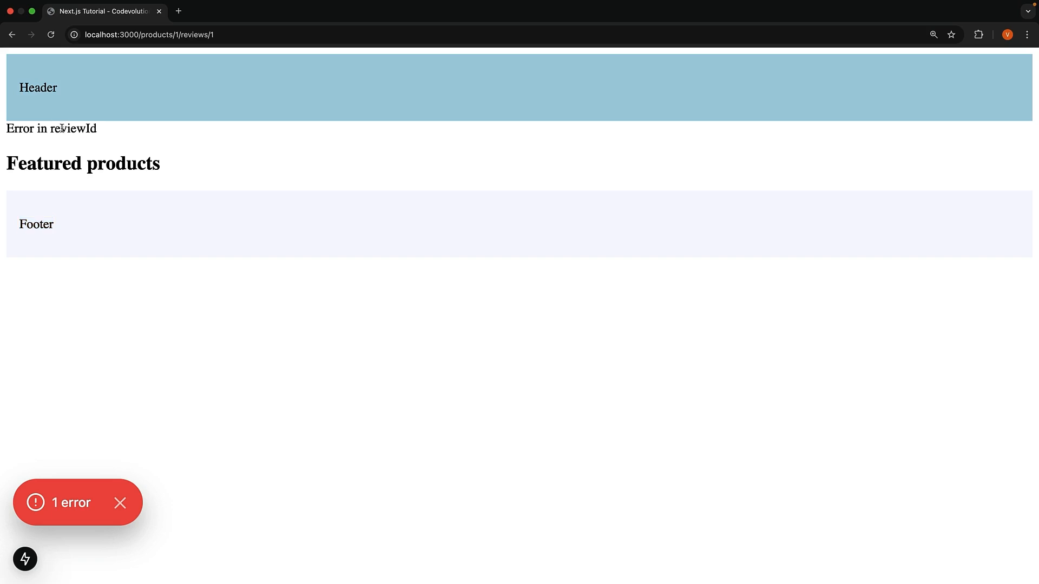
pyautogui.moveTo(108, 130)
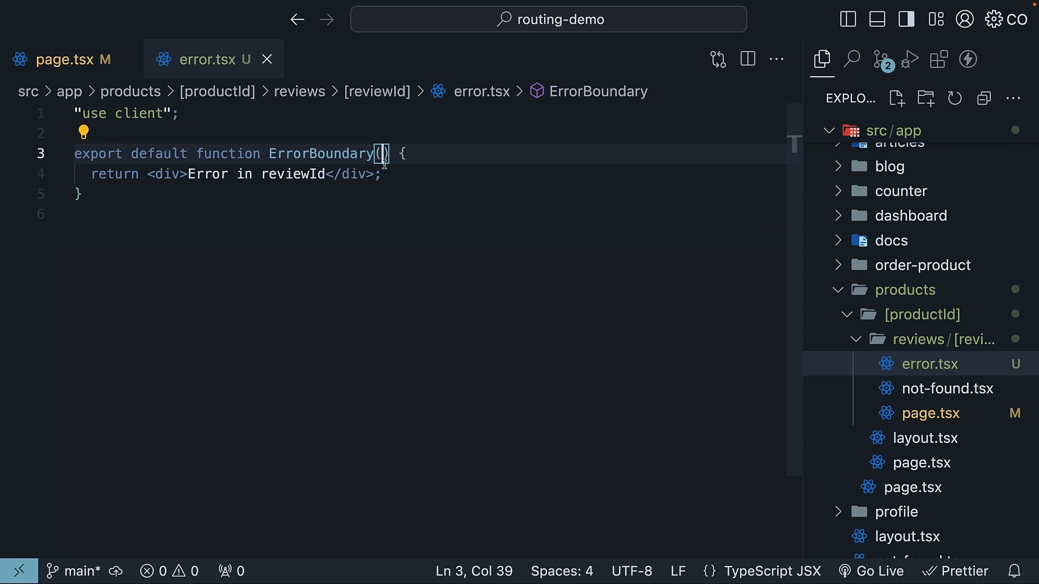
# - Type the boundary prop as { error }: { error: Error } and render {error.message}
pyautogui.write('{ error }: {')
pyautogui.write('error: Error')
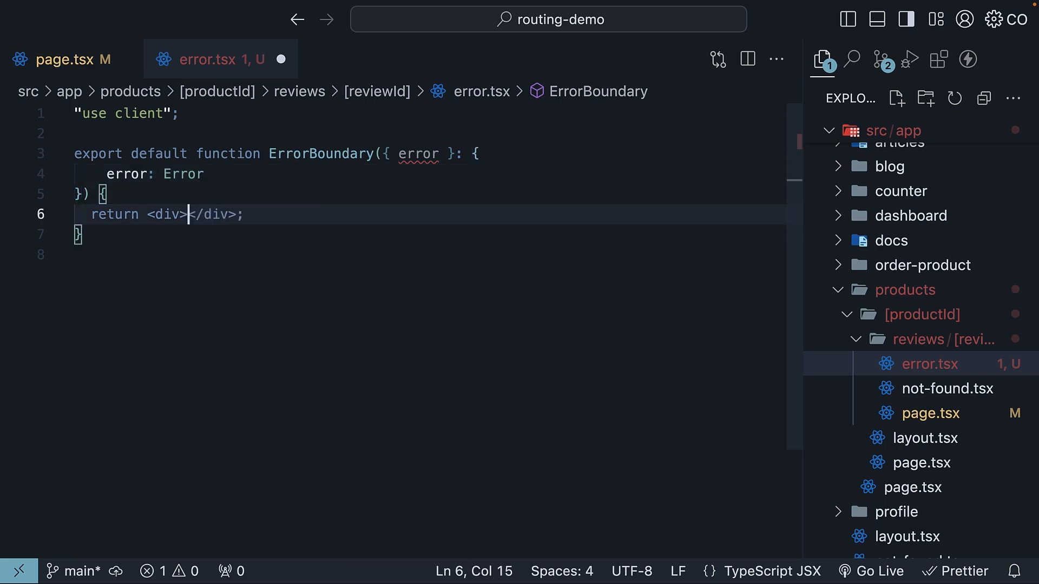
pyautogui.write('{error.')
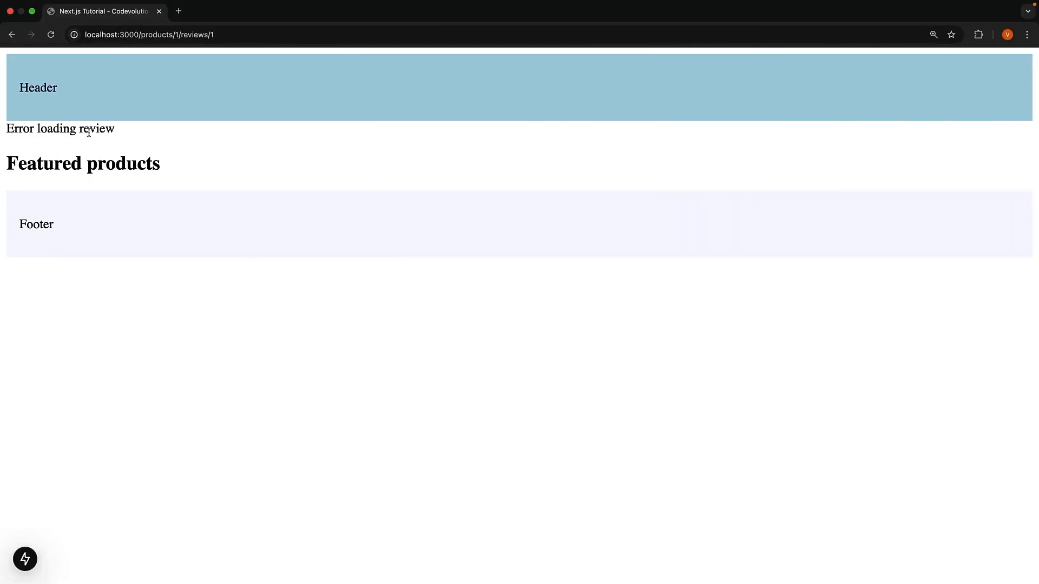
# - Select the 'Error loading review' message shown on the review page
pyautogui.doubleClick(95, 129)
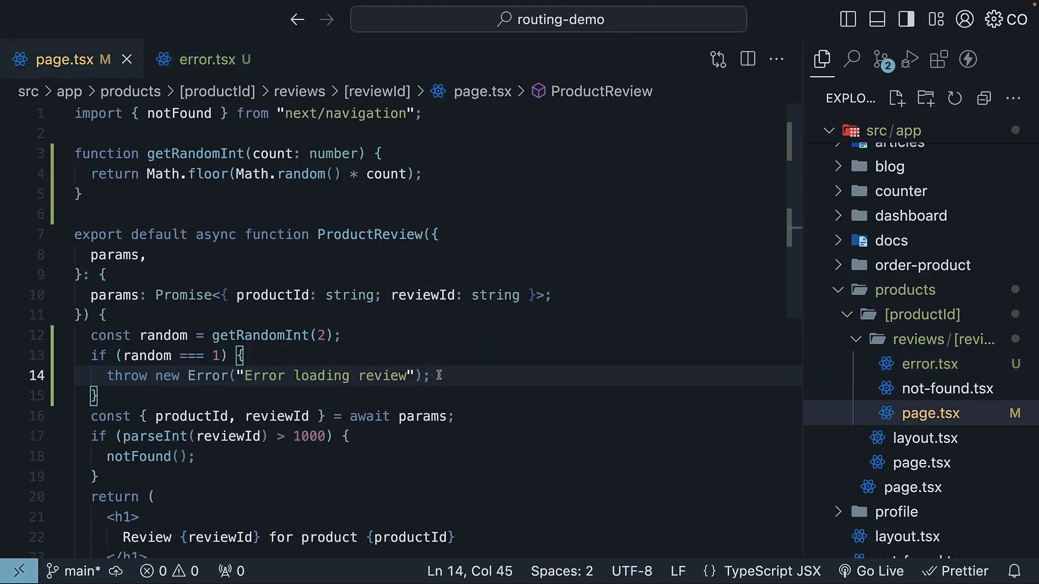
# - Switch from page.tsx to error.tsx to show the boundary rendering error.message
pyautogui.click(930, 364)
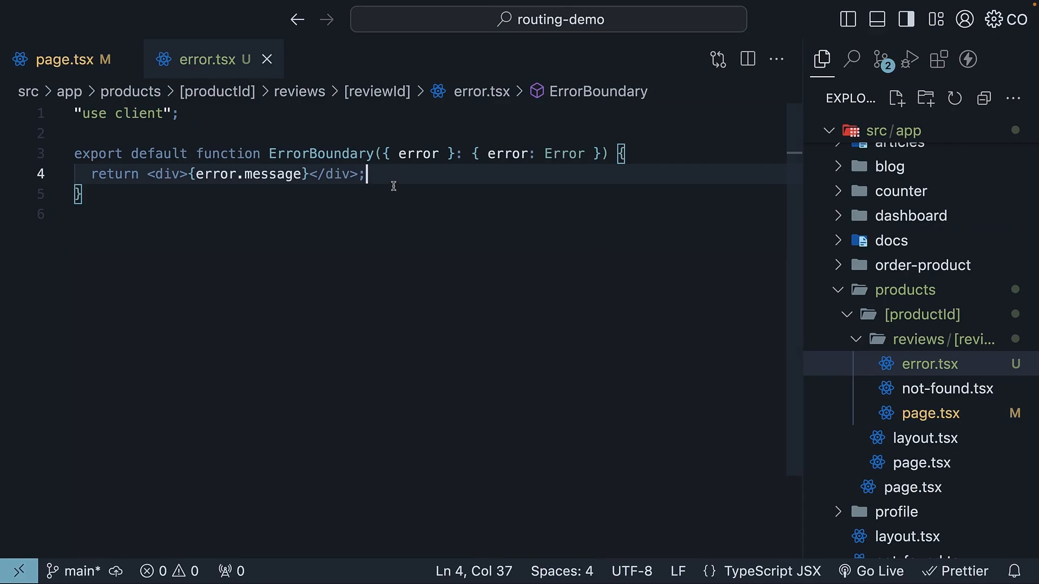